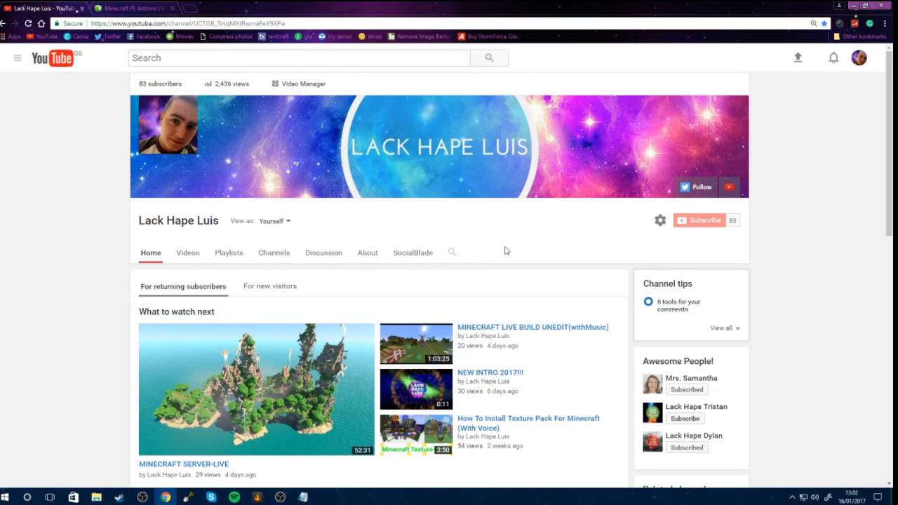
mouse_move(507, 252)
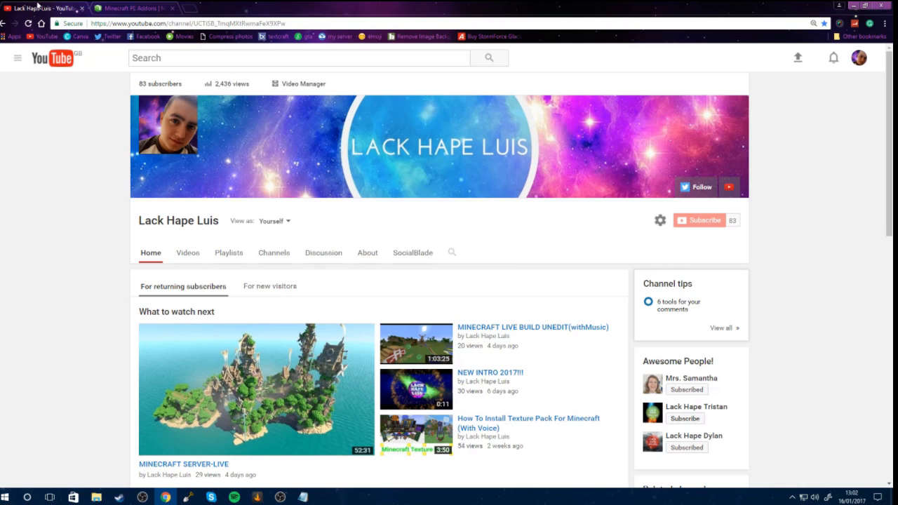
Step: Switch to the mcpedl Minecraft PE Addons tab, select its URL, and scroll the listings
click(130, 8)
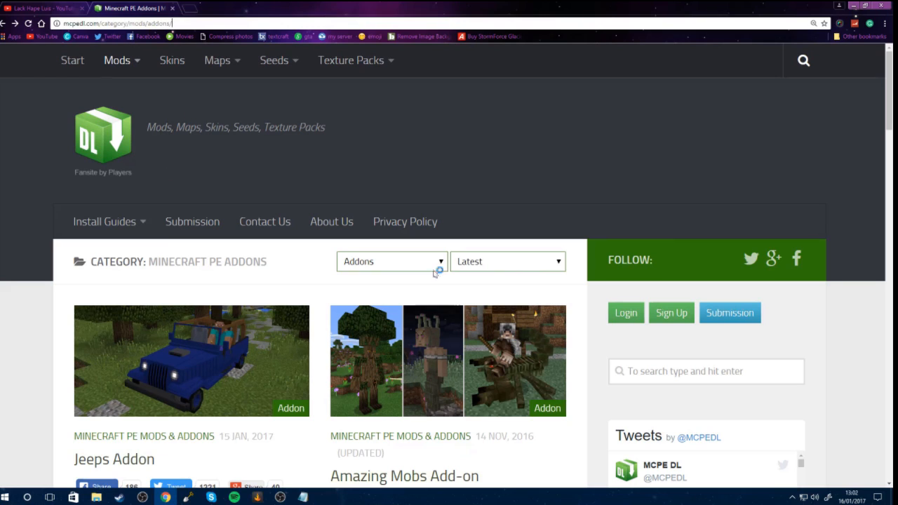
mouse_move(507, 149)
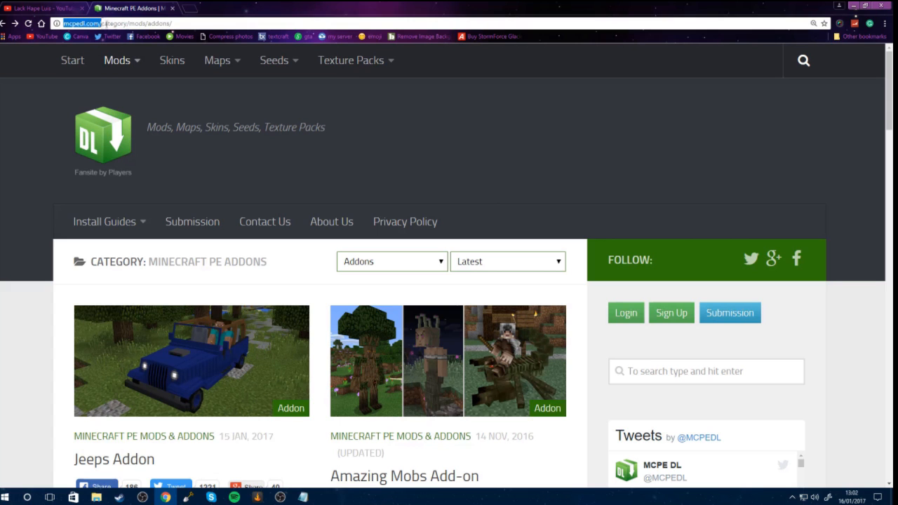
click(116, 23)
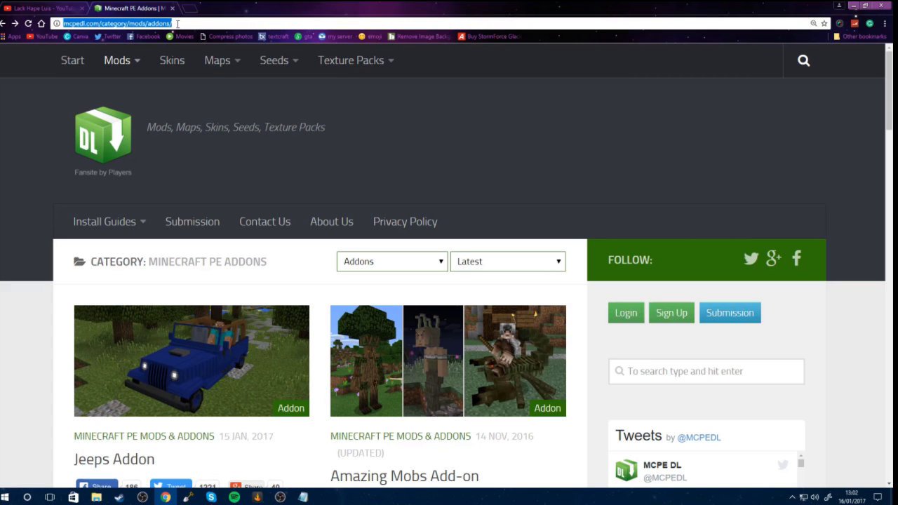
scroll(down, 3)
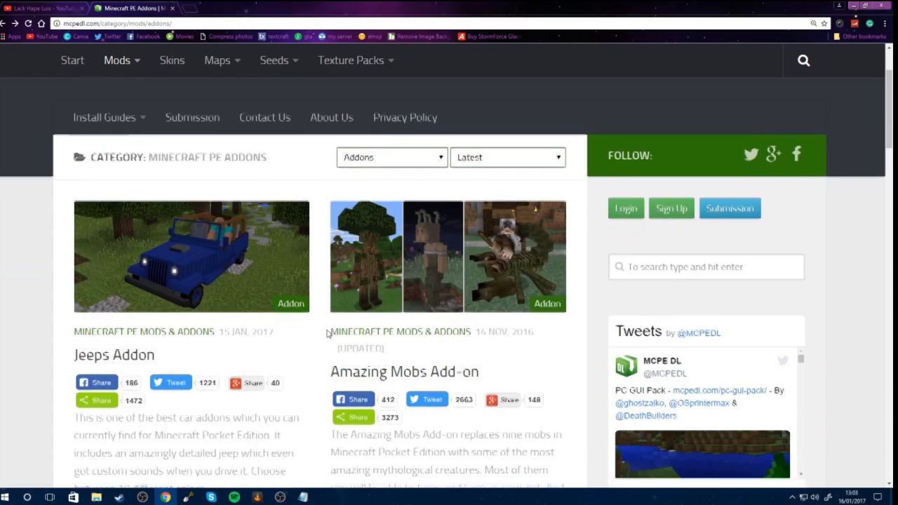
scroll(down, 3)
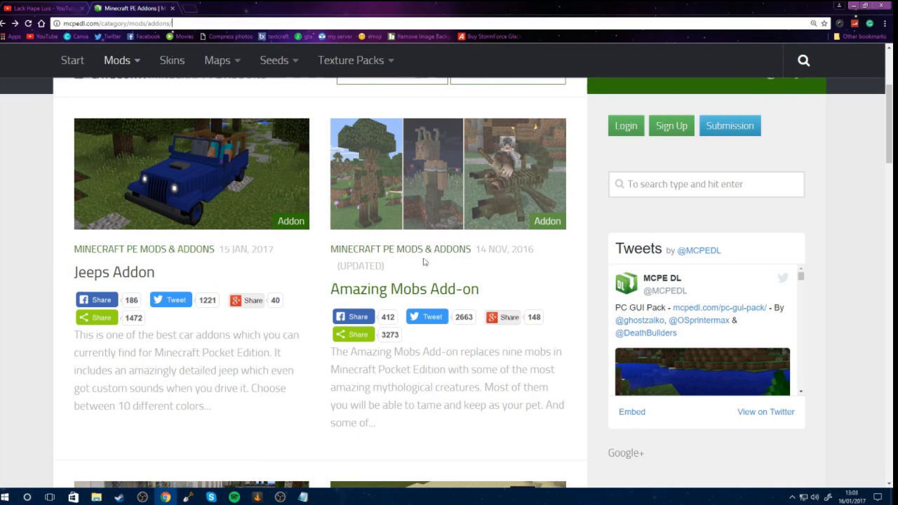
scroll(down, 3)
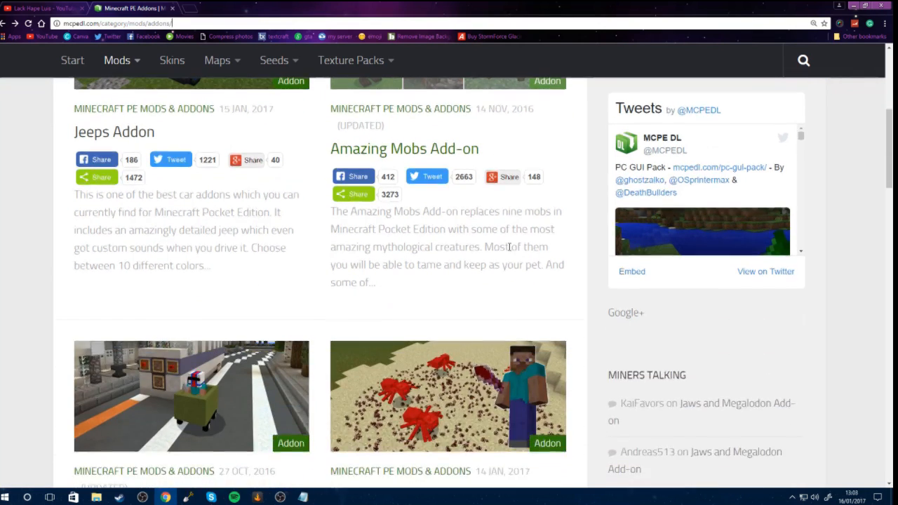
scroll(down, 3)
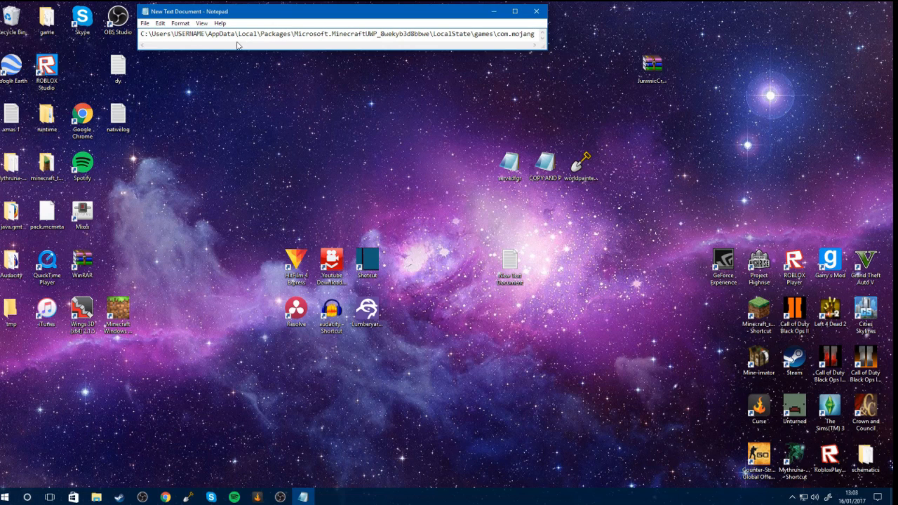
mouse_move(89, 483)
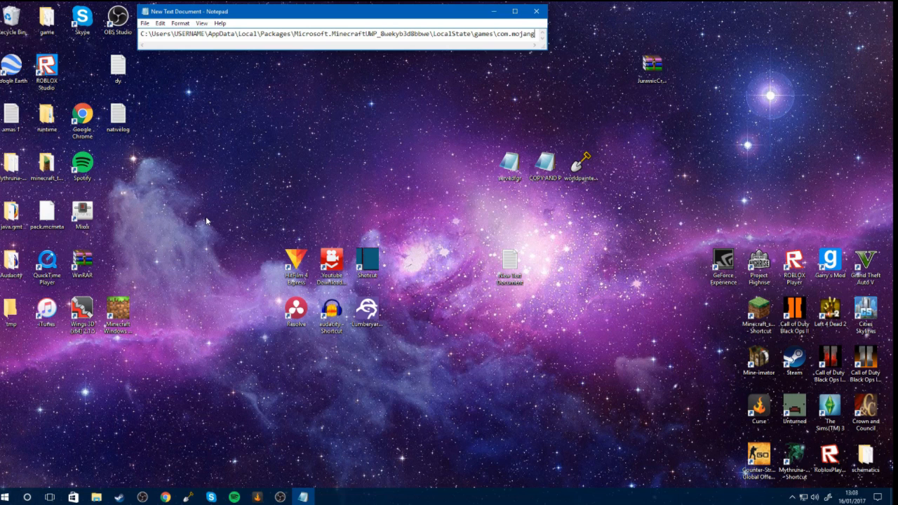
mouse_move(119, 471)
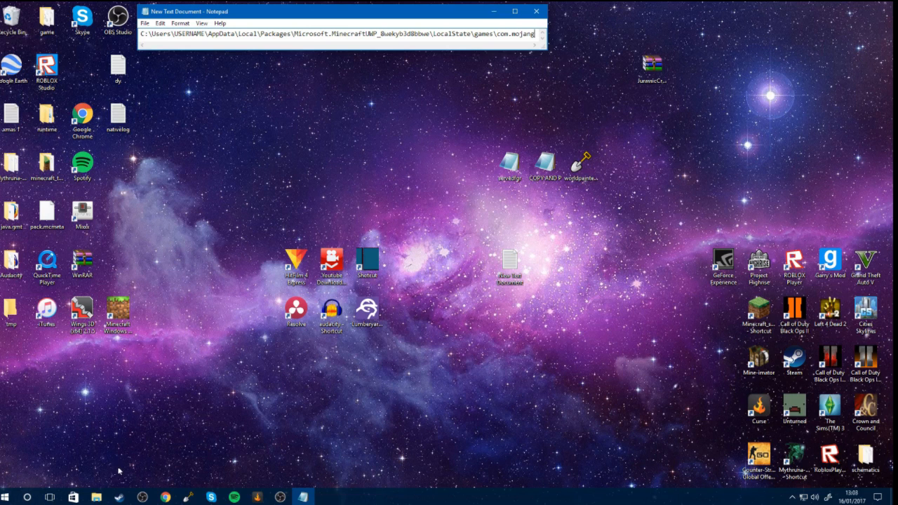
Step: Open File Explorer from the taskbar to browse to the com.mojang folder
click(96, 497)
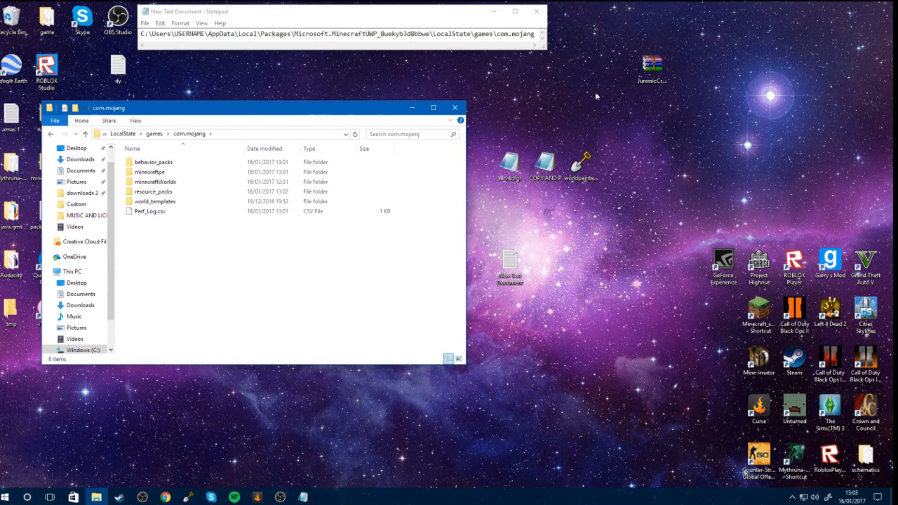
Step: Open JurassicCraftByGona.zip in WinRAR, then check the resource_packs and behavior_packs folders
double_click(652, 66)
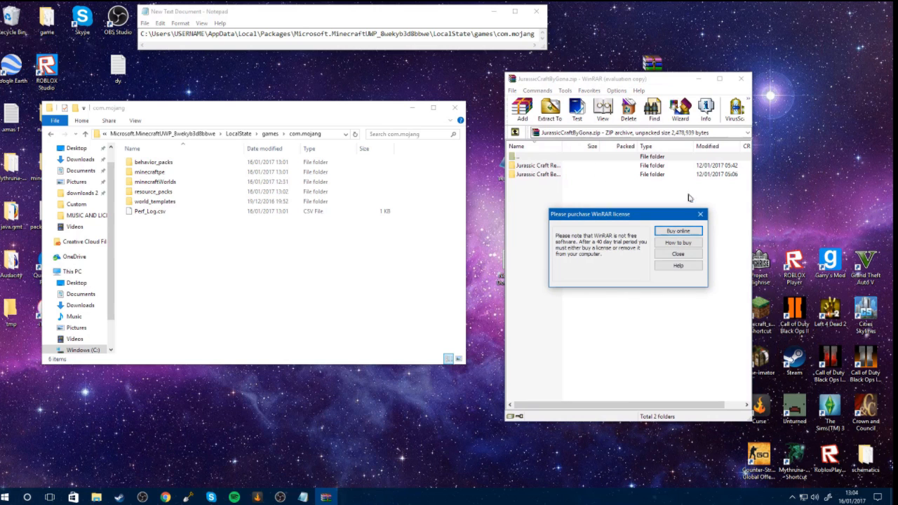
click(677, 253)
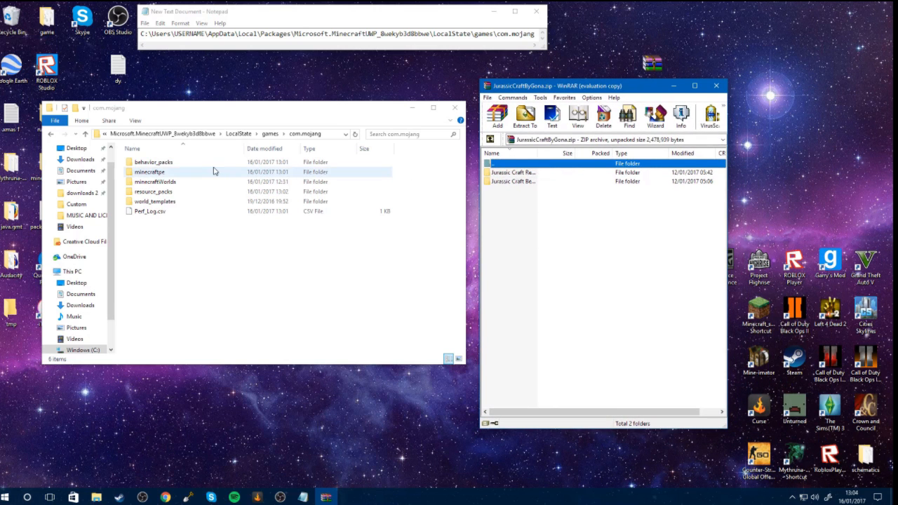
double_click(152, 192)
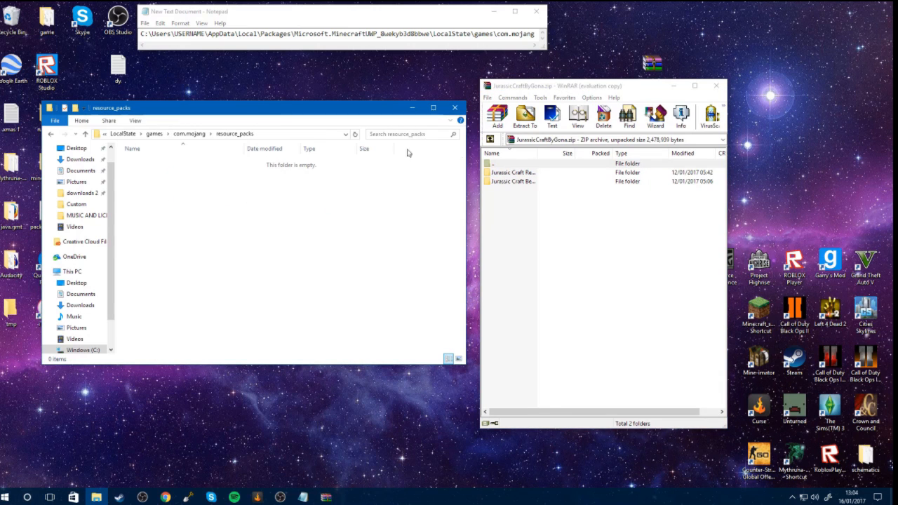
click(513, 172)
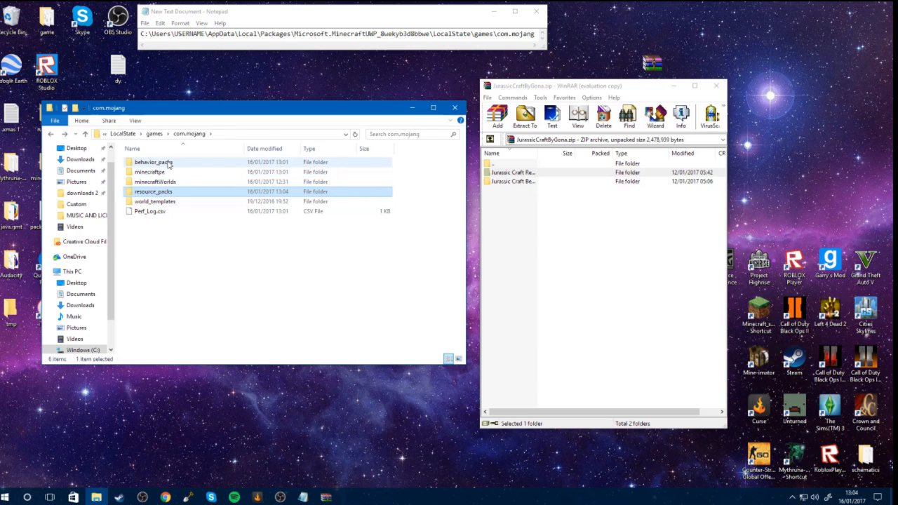
double_click(153, 162)
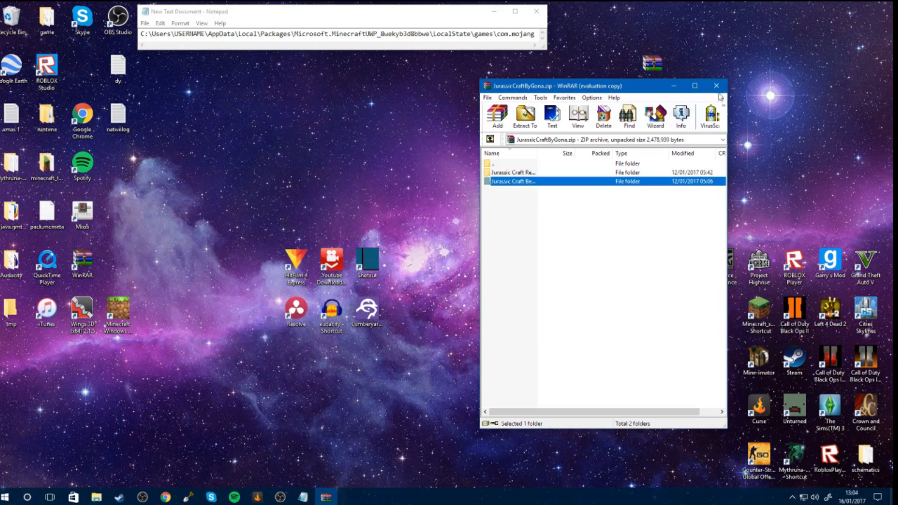
Step: Deactivate the Jurassic Craft pack in Settings' Global Resources and scroll the pack list
click(715, 85)
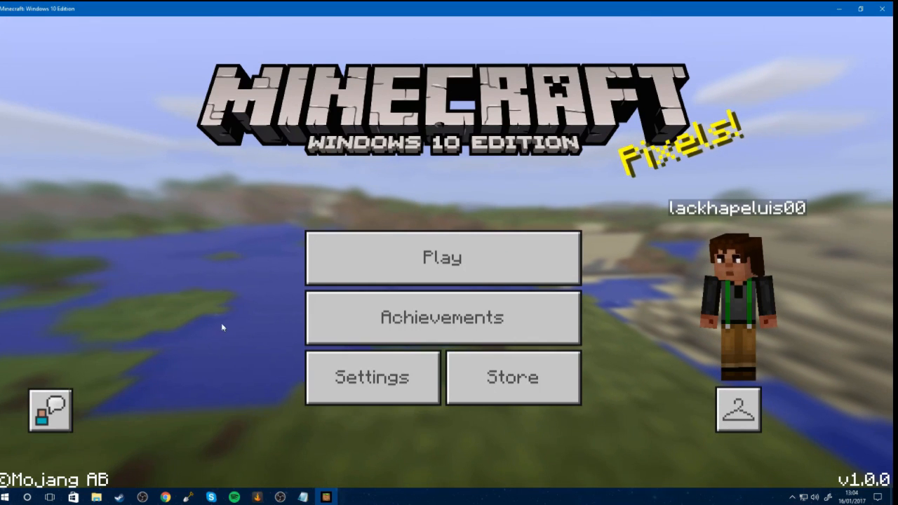
click(372, 376)
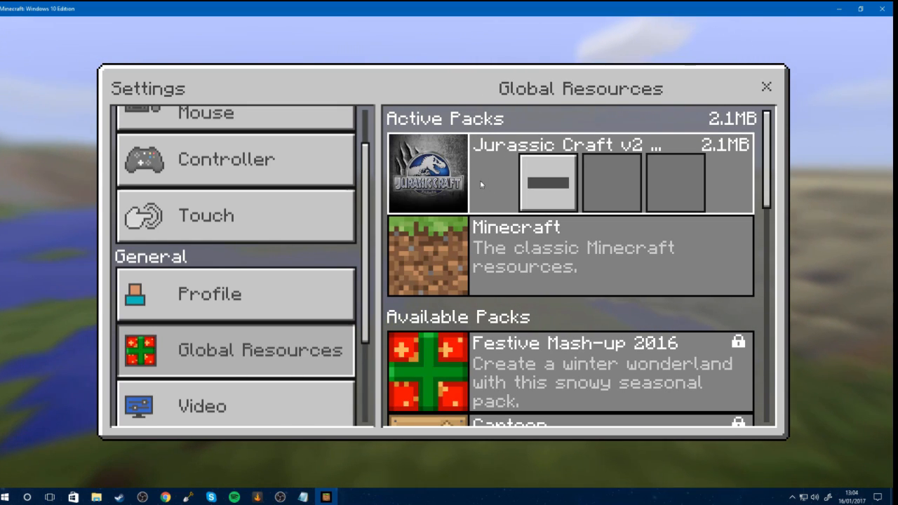
click(428, 172)
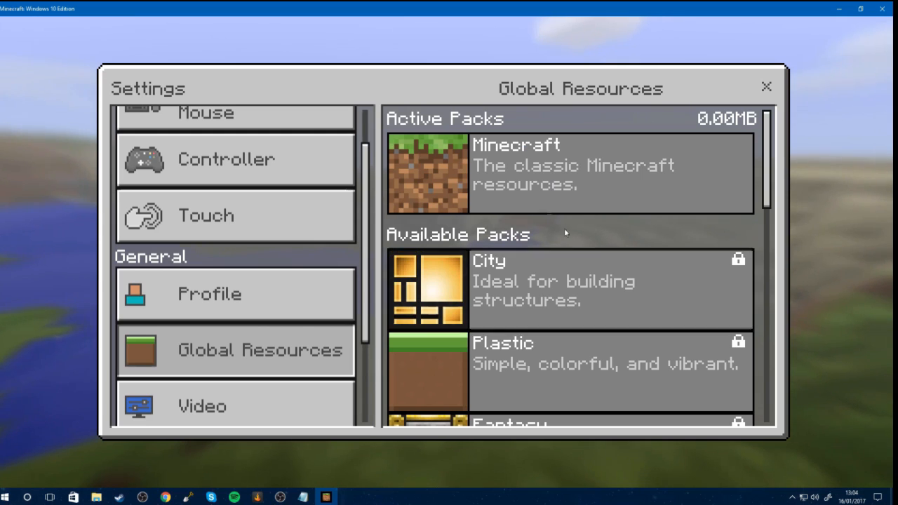
scroll(down, 3)
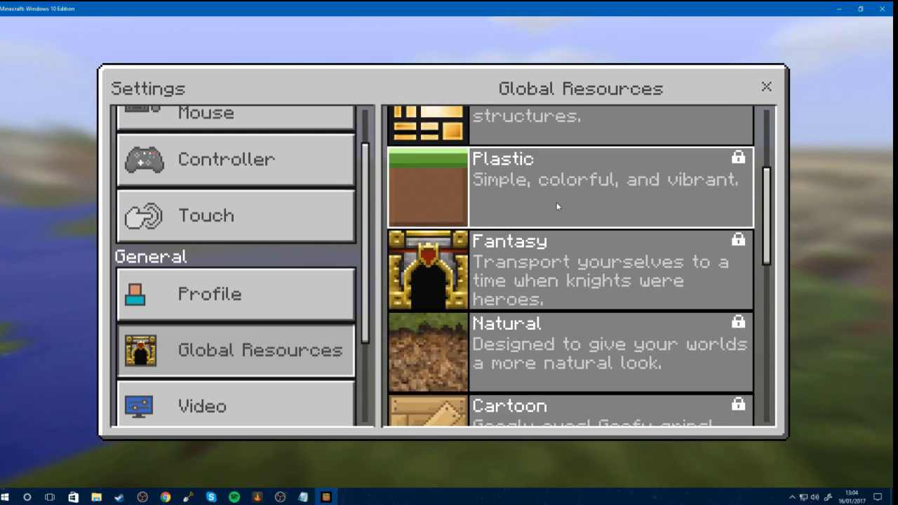
scroll(down, 3)
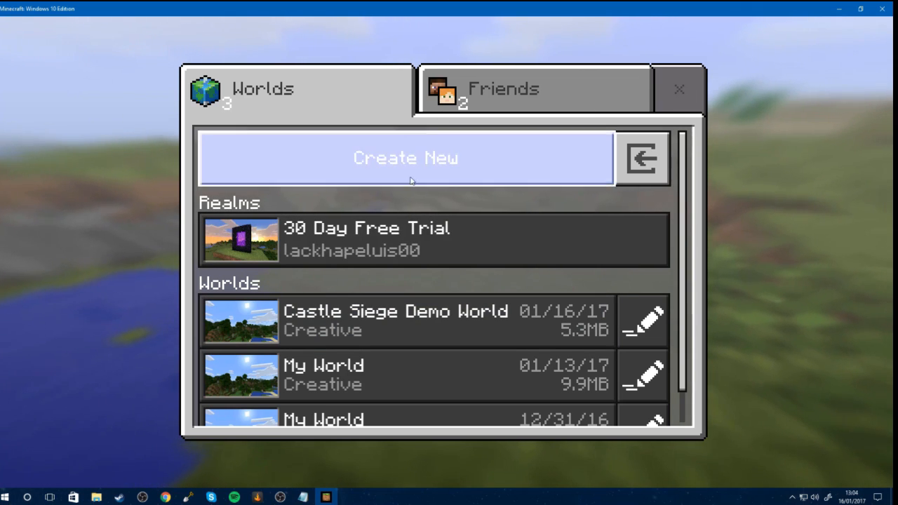
Step: Create a randomly generated world with Default Game Mode Creative and launch it
click(405, 158)
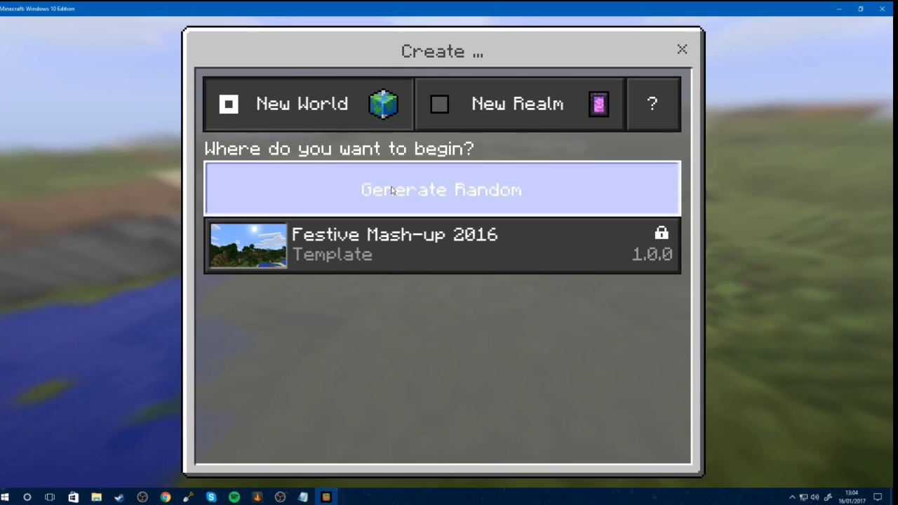
click(441, 188)
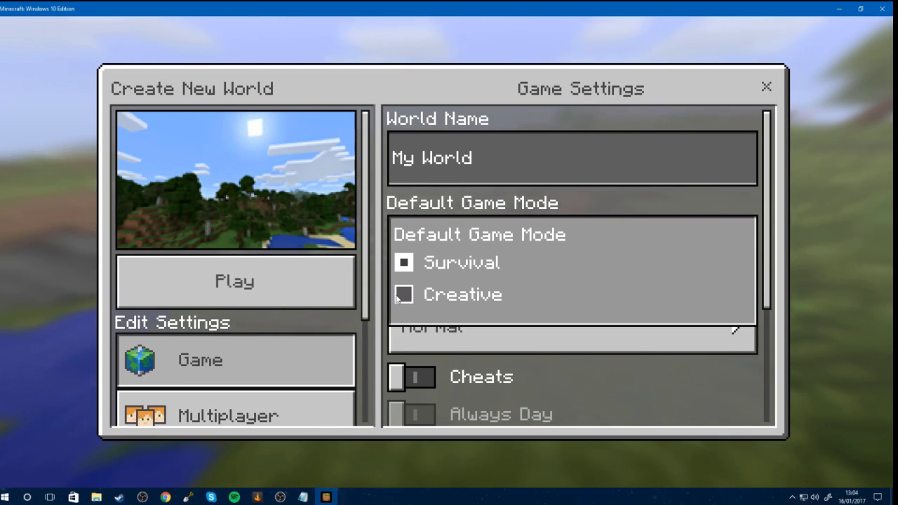
click(405, 294)
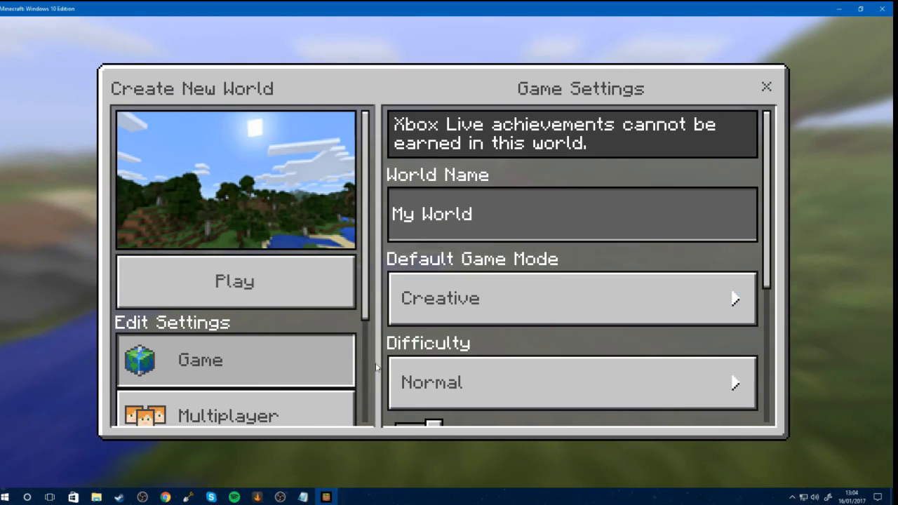
click(234, 281)
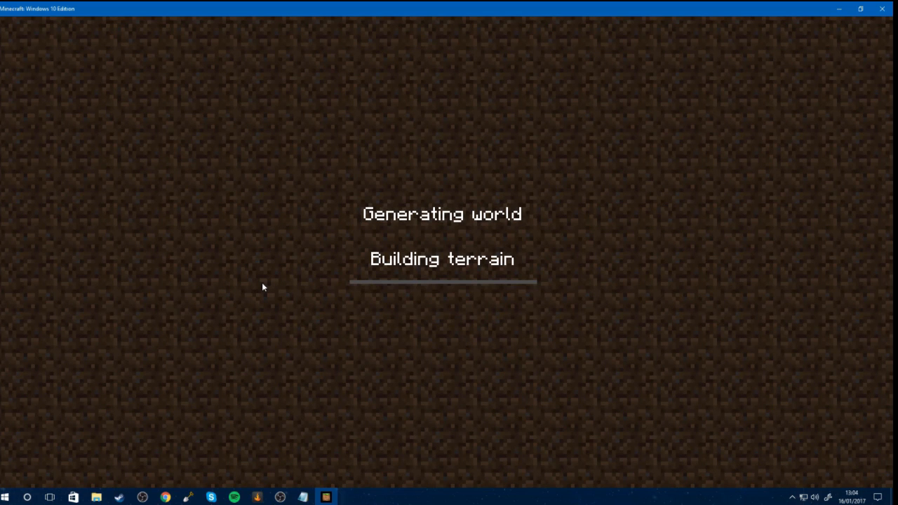
mouse_move(296, 288)
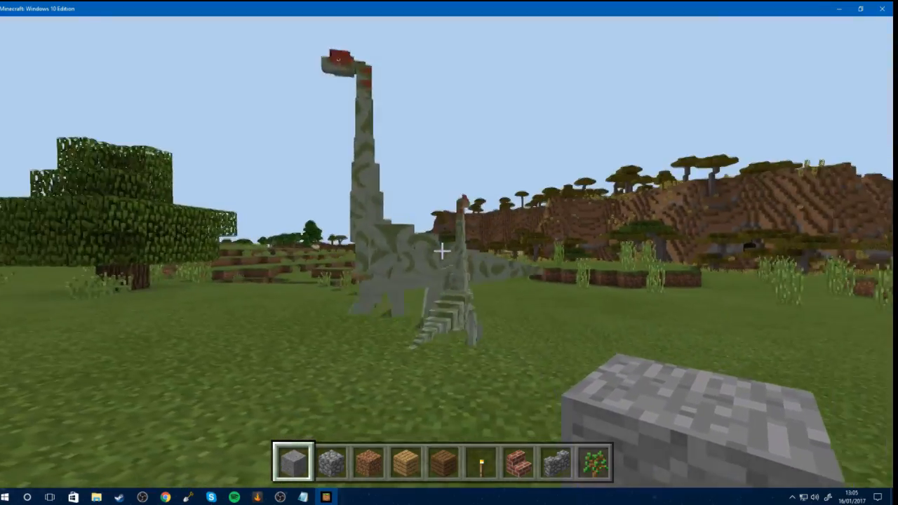
Step: Open the creative inventory's Tools tab holding the spawn eggs
key(e)
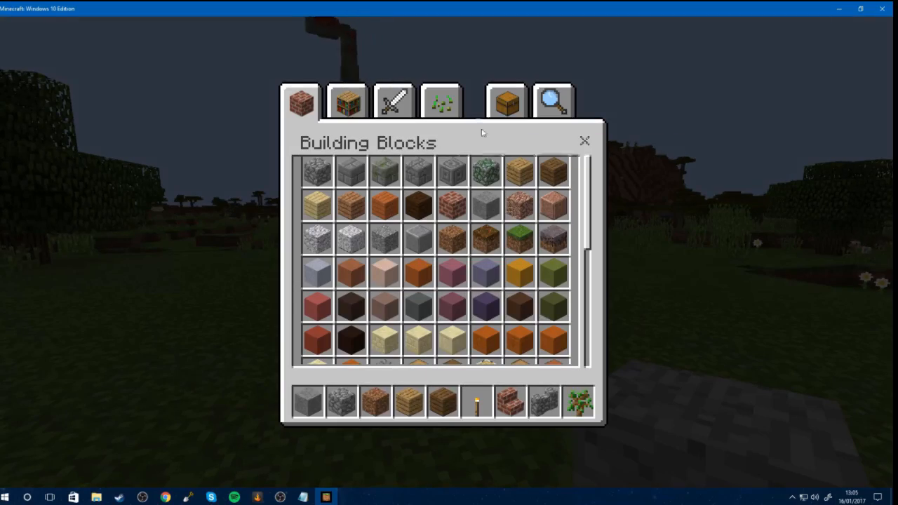
click(393, 102)
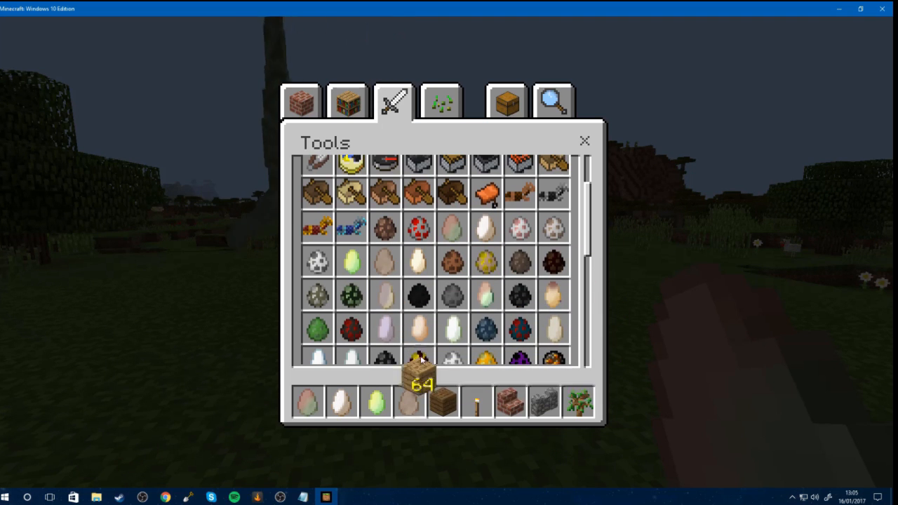
mouse_move(486, 296)
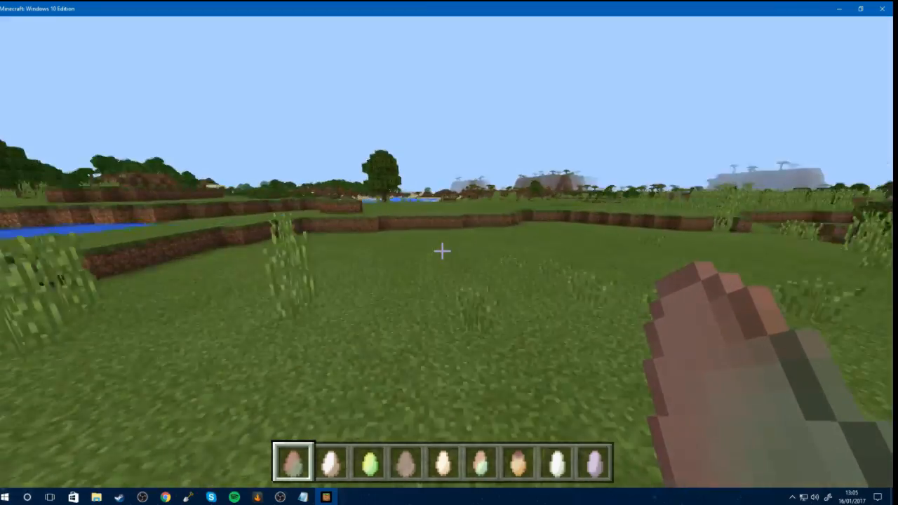
mouse_move(442, 251)
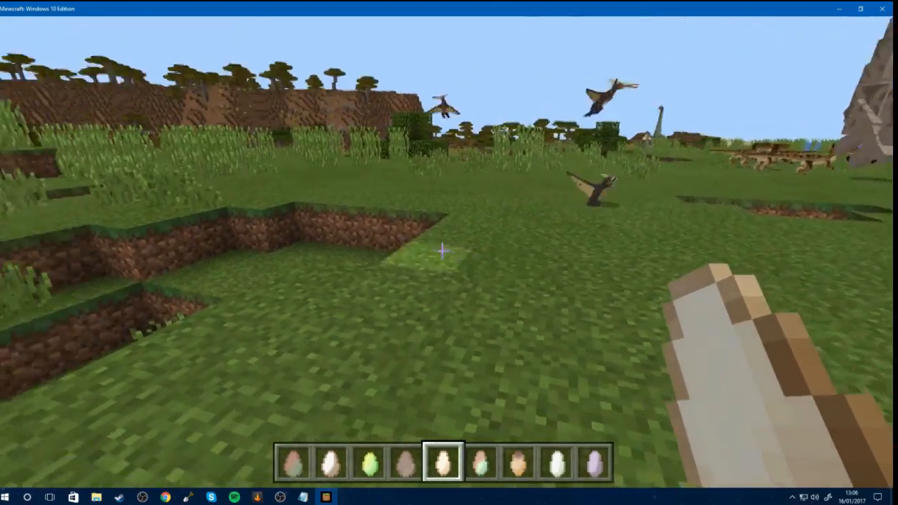
mouse_move(442, 252)
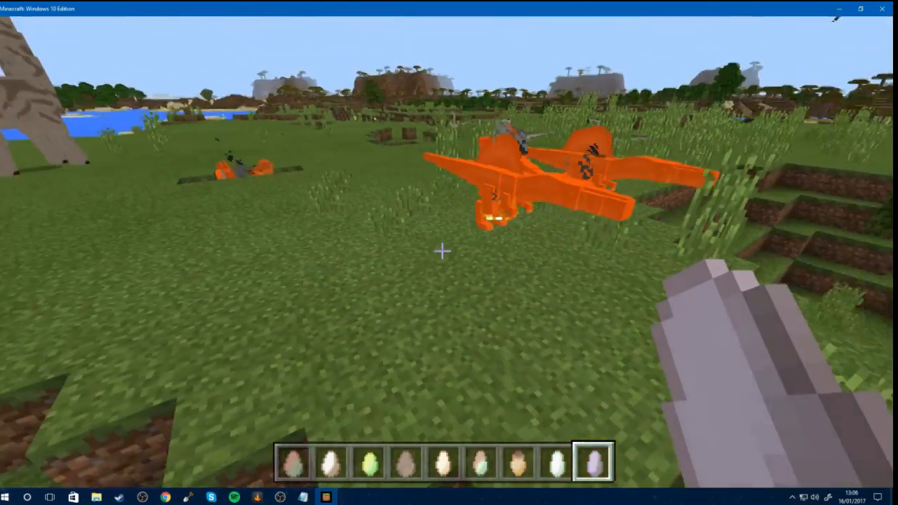
Step: Reopen the creative inventory to grab more spawn eggs
key(e)
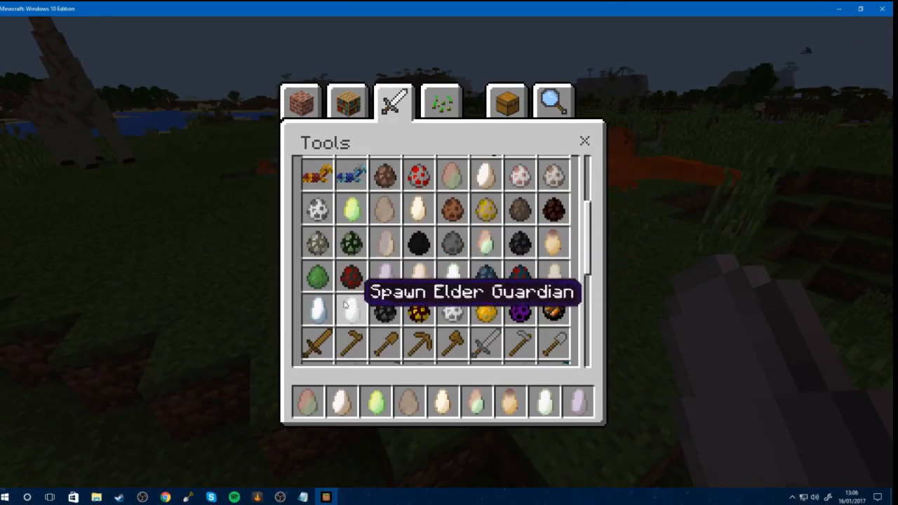